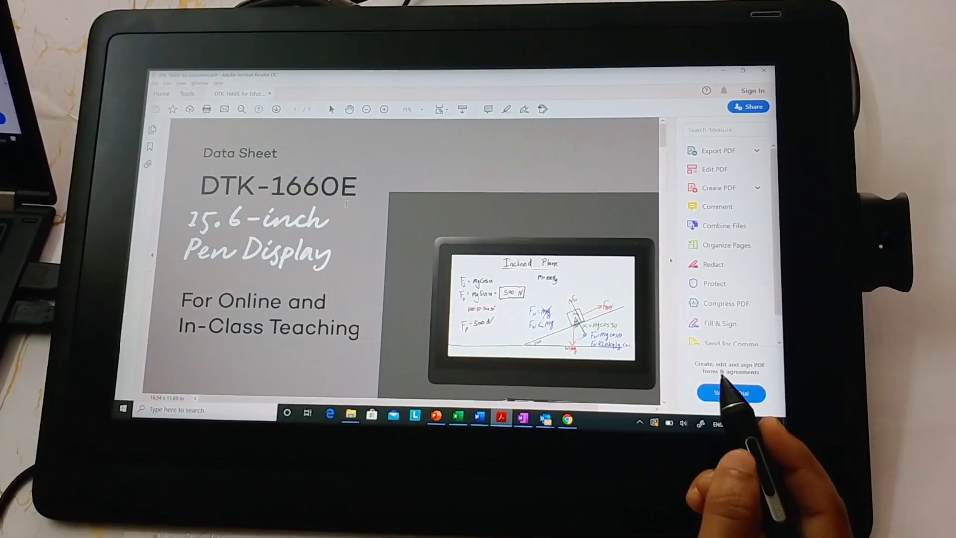
Step: Search Windows for 'wacom' to find the Wacom for e-Education webinar presentation
click(183, 423)
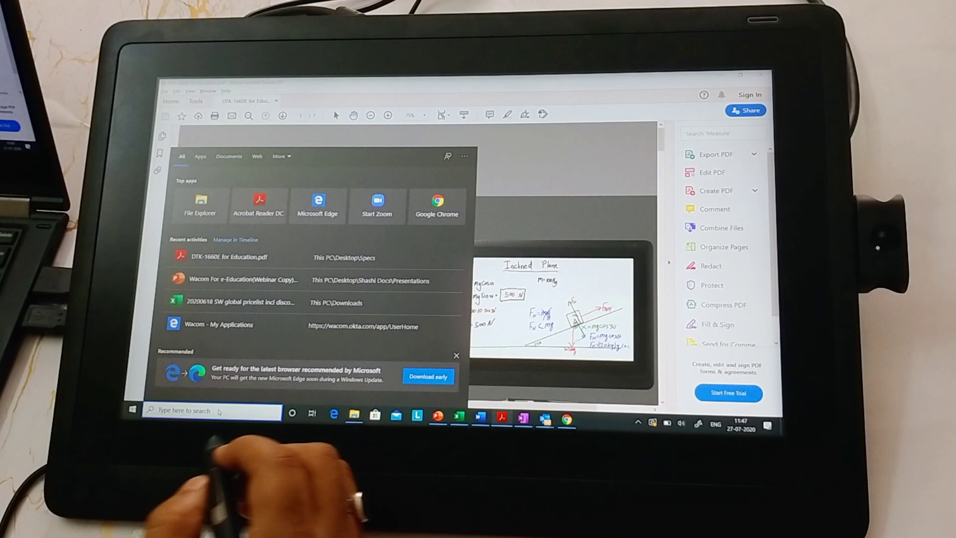
text(wacom)
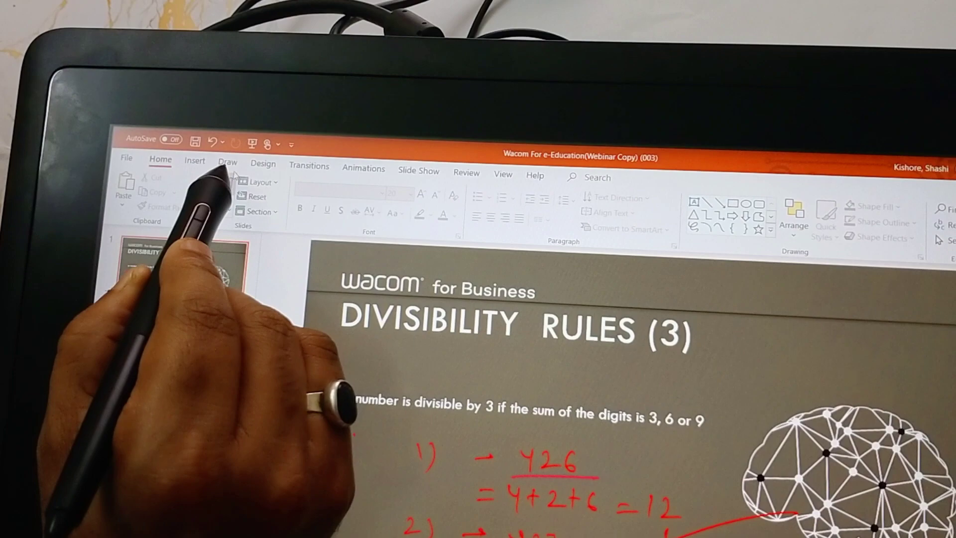
Step: Choose a pen from the Draw tools for inking on the Divisibility Rules slide
click(227, 163)
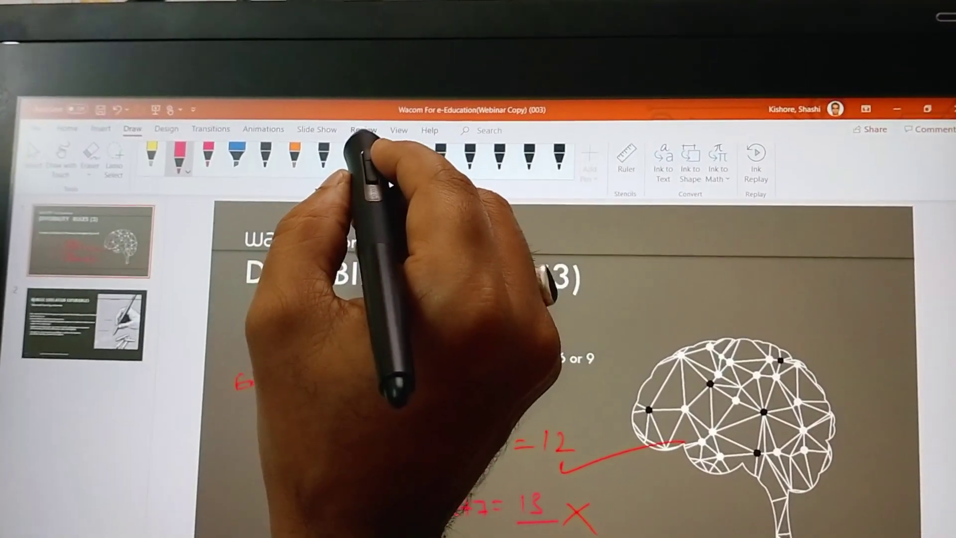
click(360, 130)
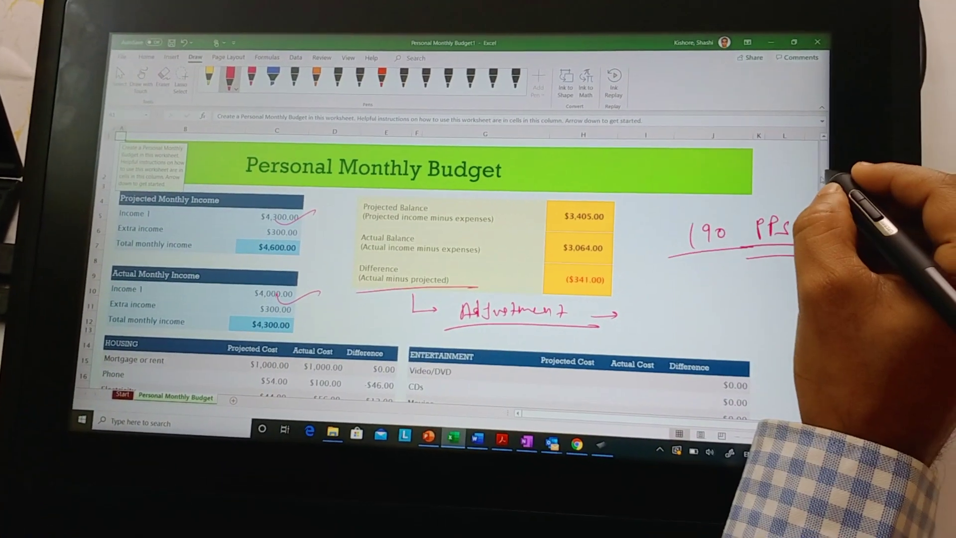
Step: Tick an Entertainment row further down the Personal Monthly Budget in red ink
scroll(down, 3)
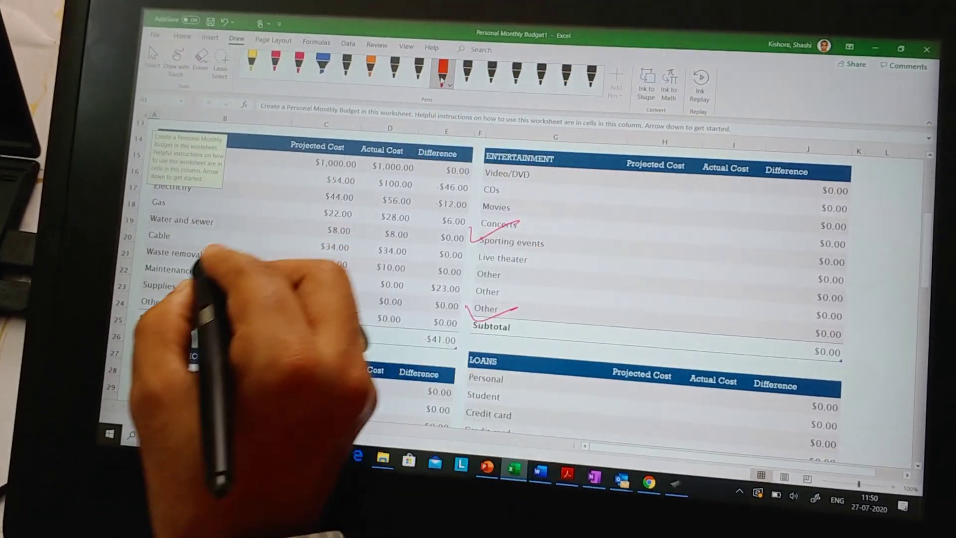
drag(153, 259, 195, 259)
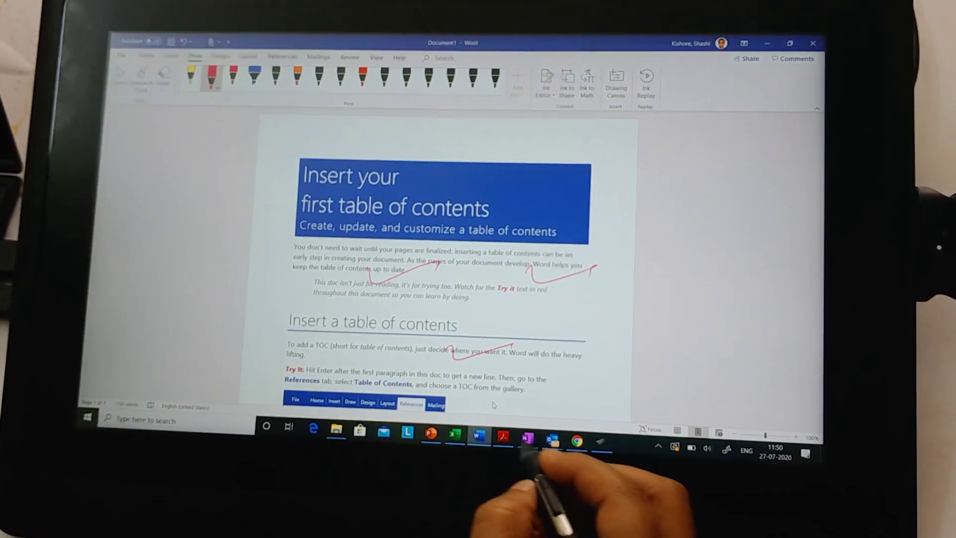
Step: Switch to OneNote and start inking on the blank Untitled page
click(527, 438)
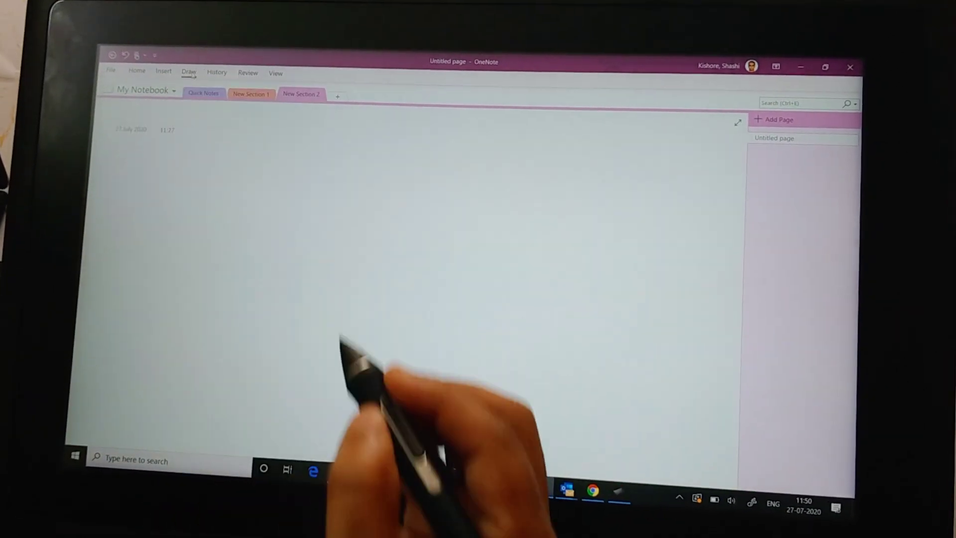
click(189, 71)
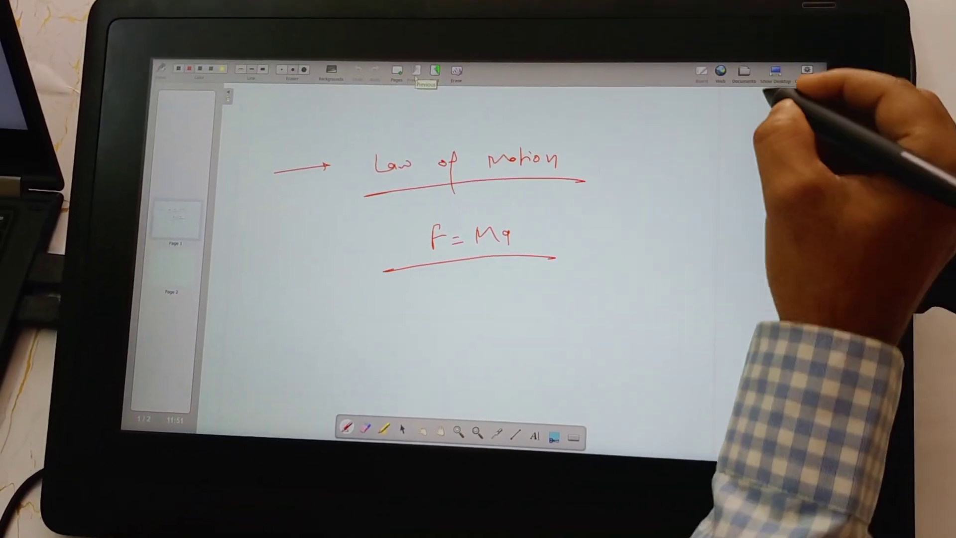
Step: Go to OpenBoard's Documents overview after writing the Law of Motion notes
click(745, 70)
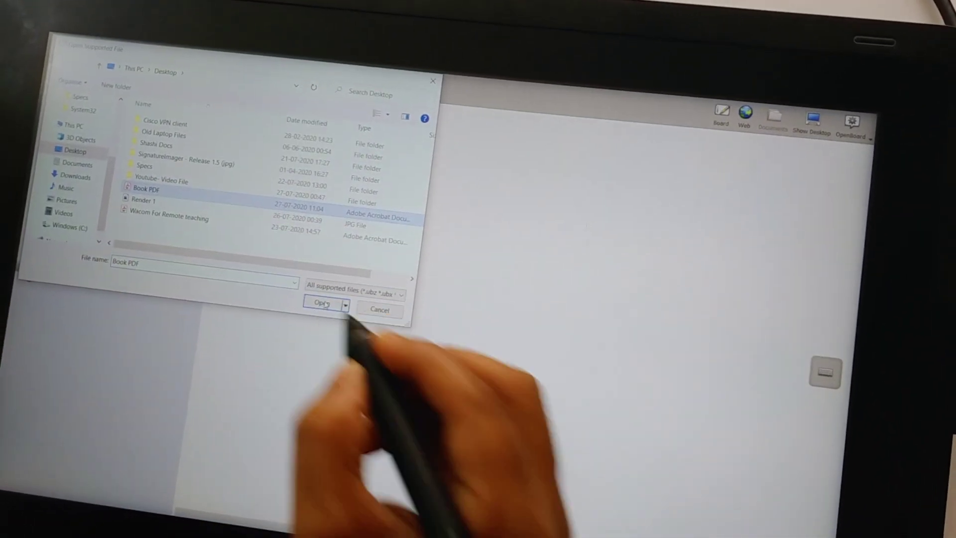
Step: Import the Book PDF from the Desktop as a new OpenBoard document
click(321, 311)
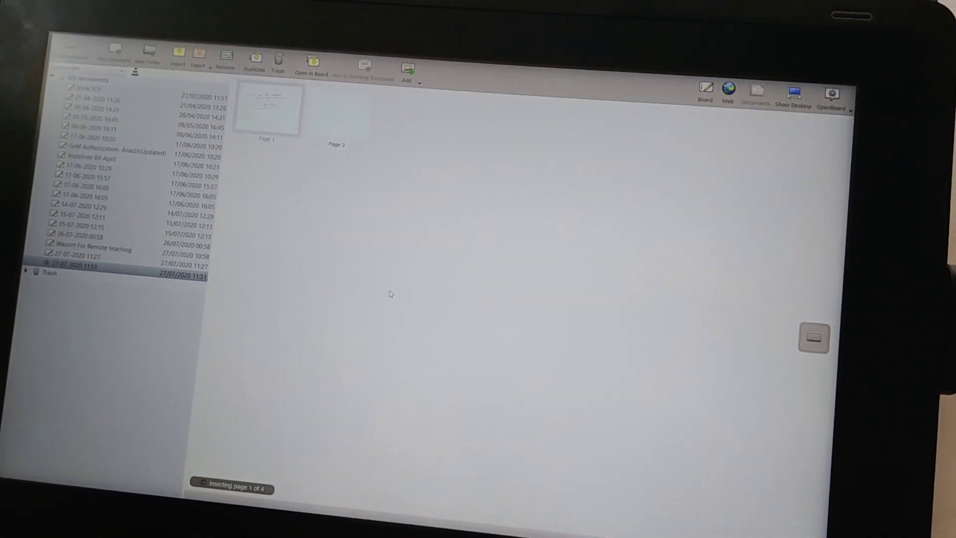